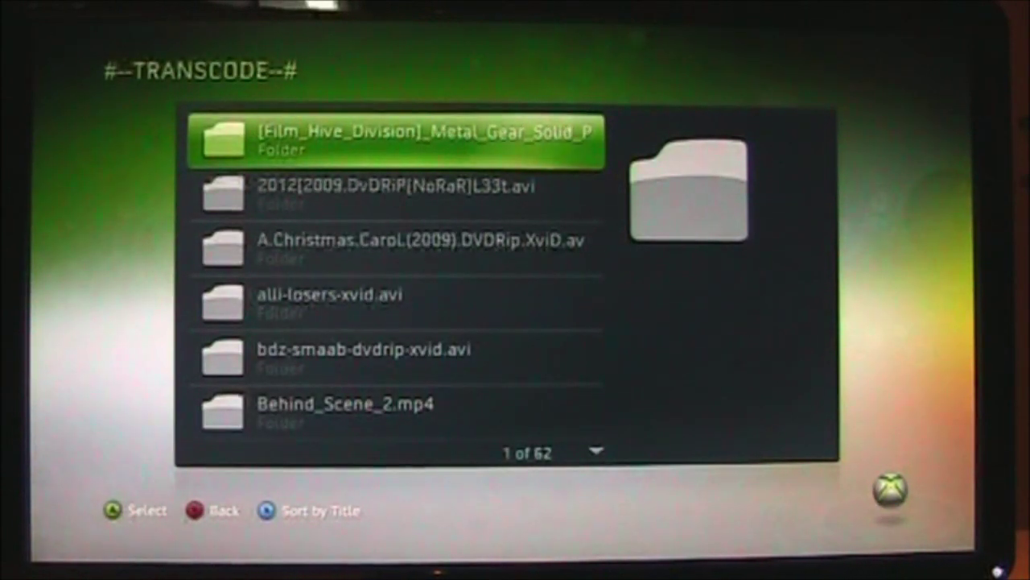
Highlight the 2012[2009.DvDRiP[NoRaR]L33t.avi entry, item 2 of 62 in the TRANSCODE folder.
{"action": "key", "text": "Down"}
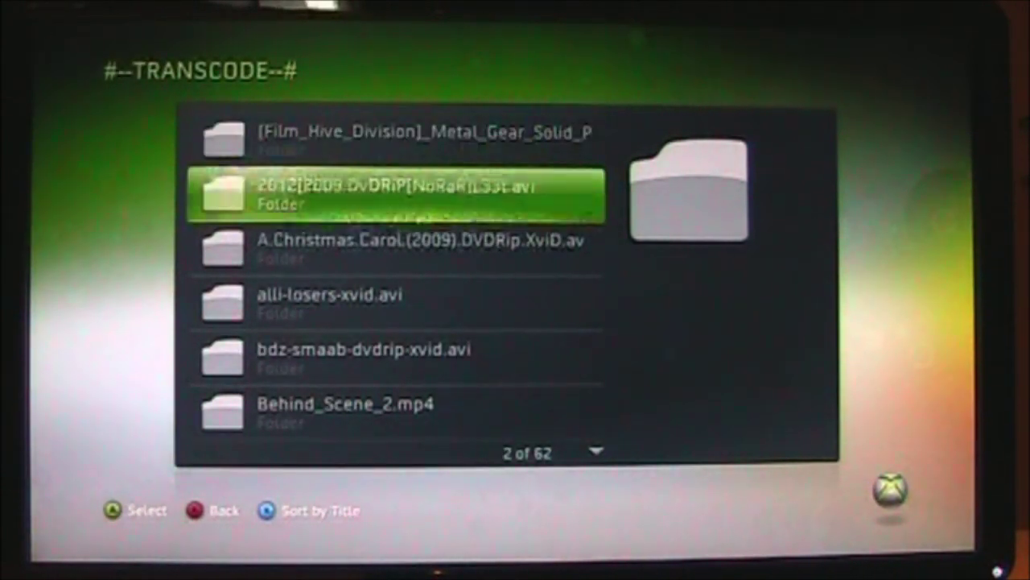